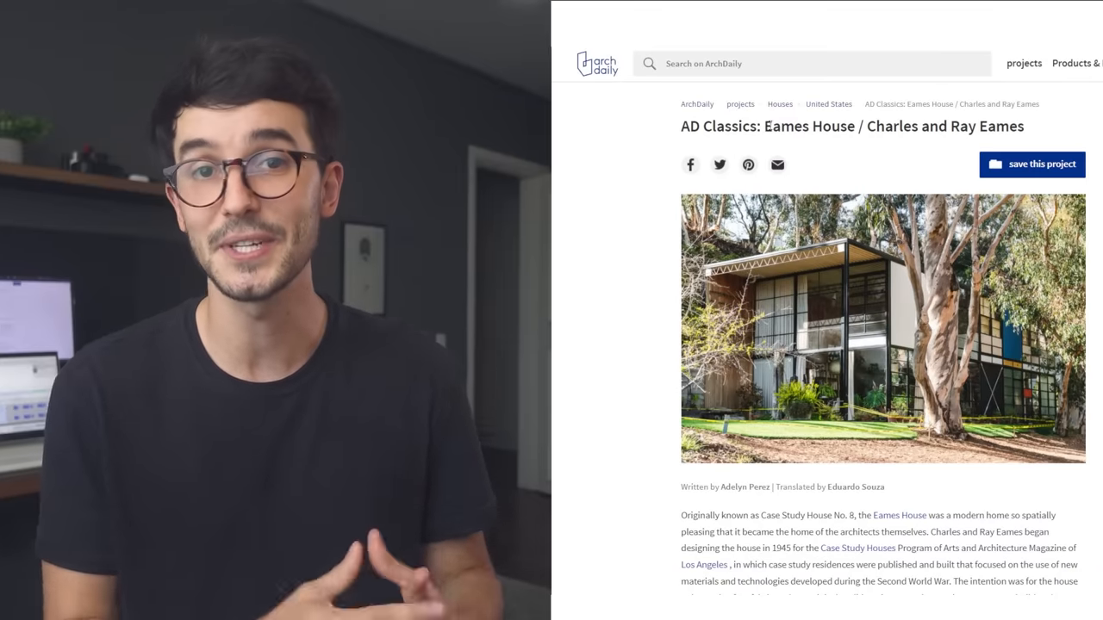
Browse the Outdoor metals and give the house surfaces a Polli cast stainless steel finish.
double_click(892, 128)
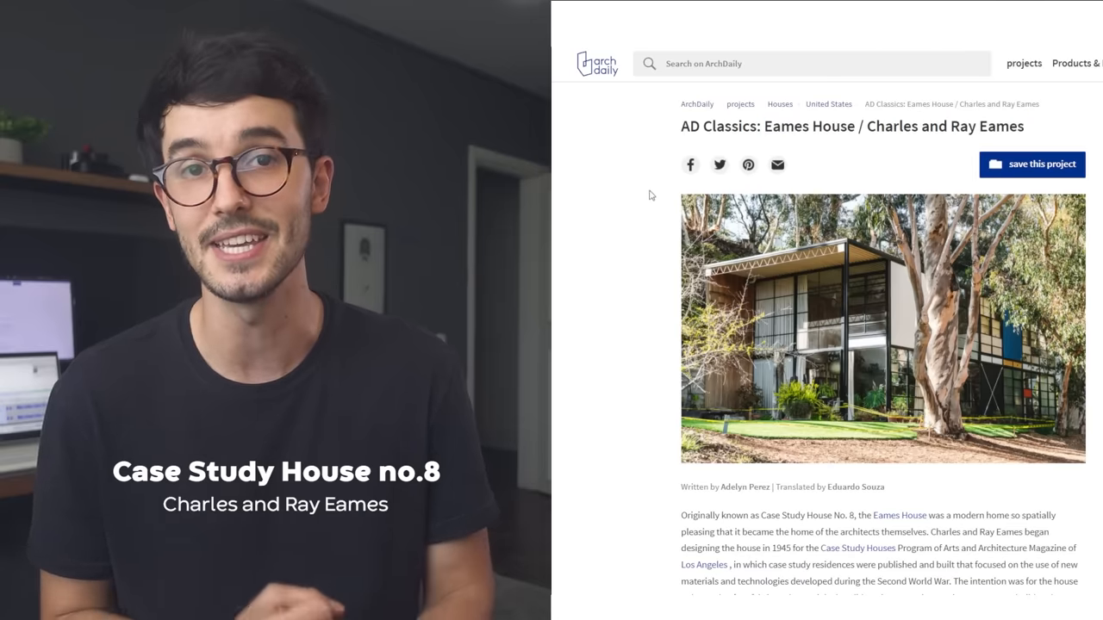
scroll("down", 3)
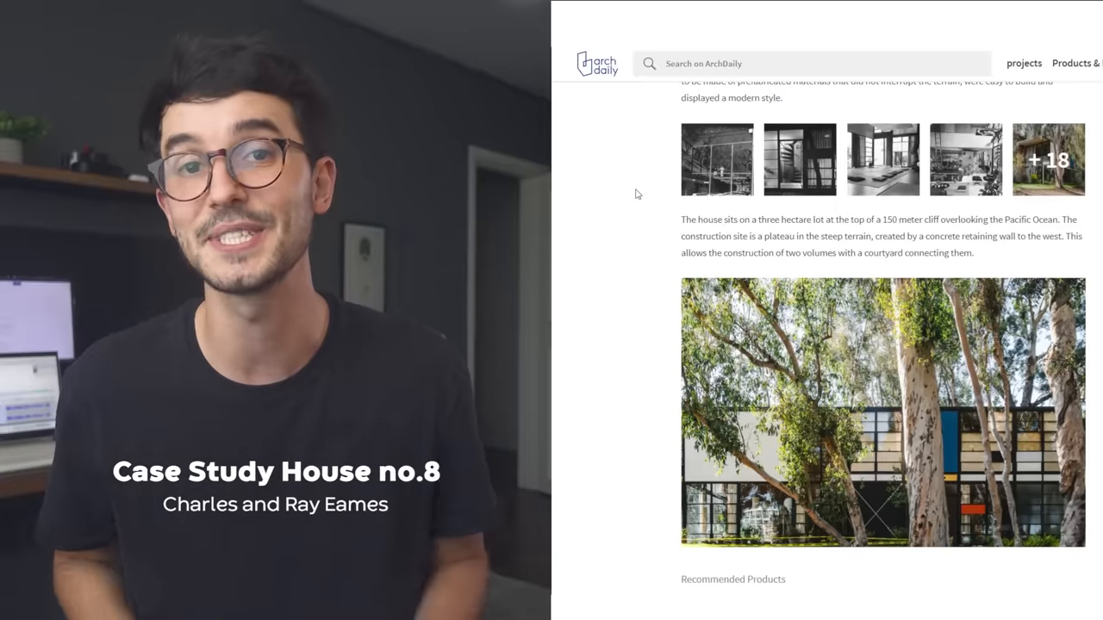
scroll("down", 3)
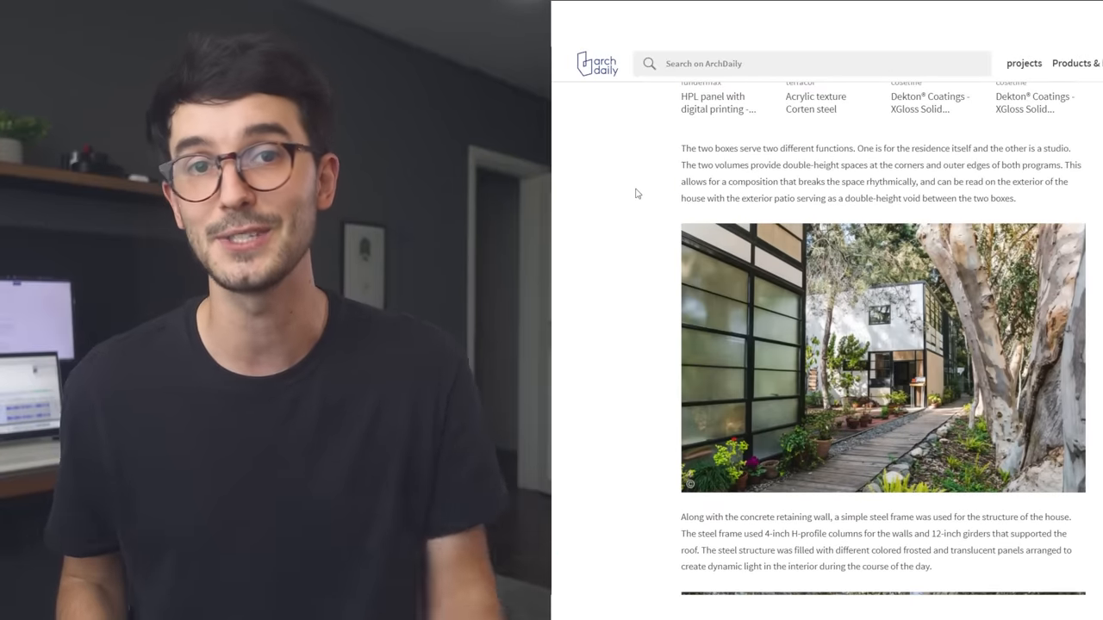
scroll("down", 3)
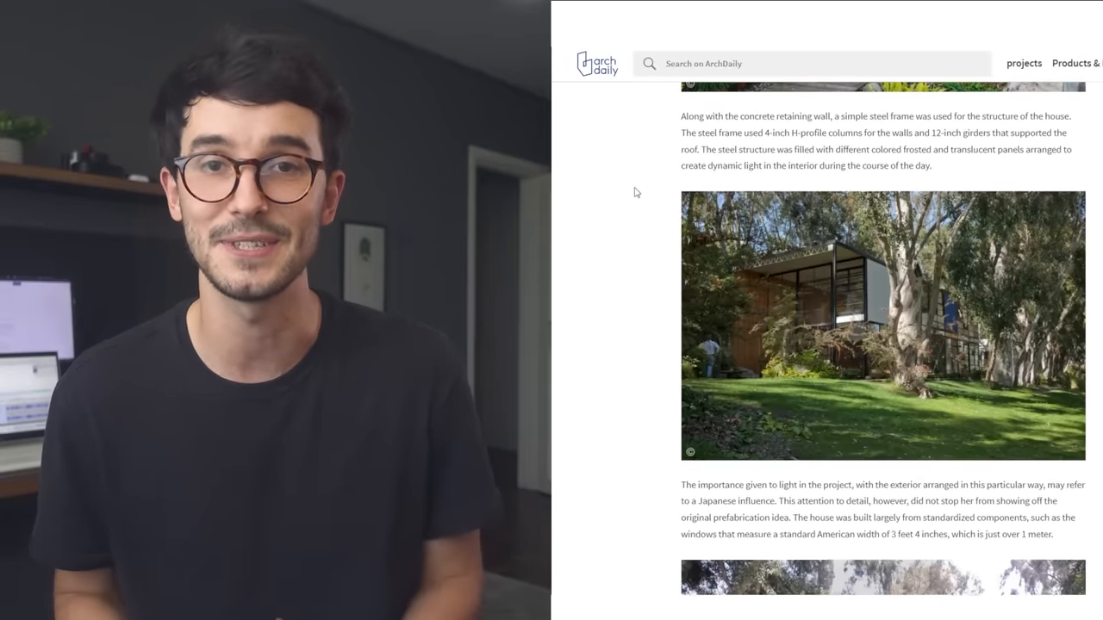
scroll("down", 3)
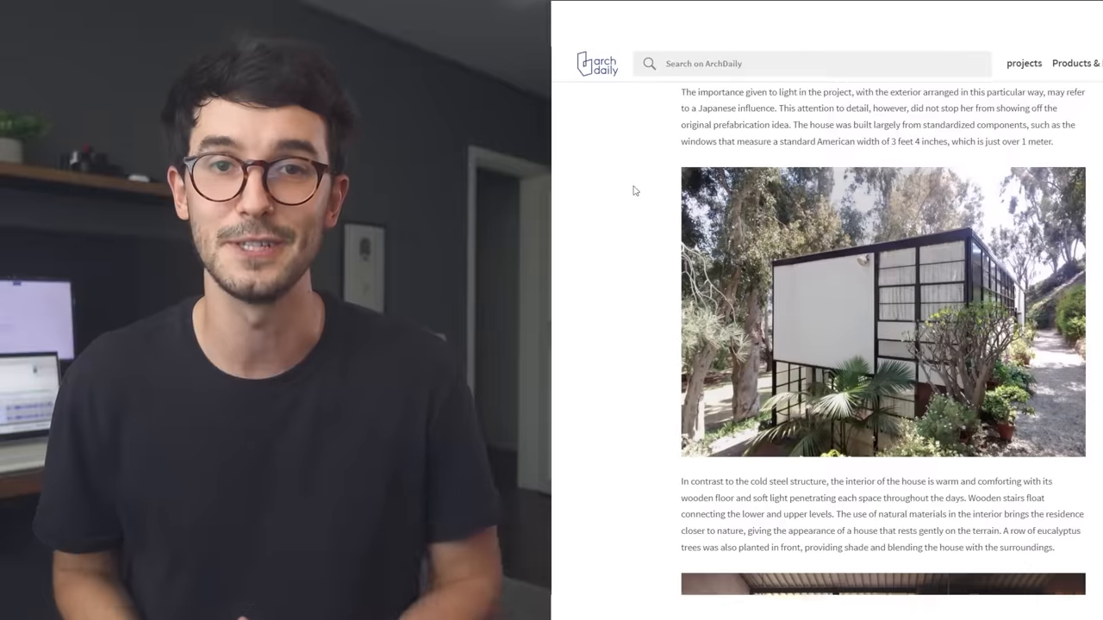
scroll("down", 3)
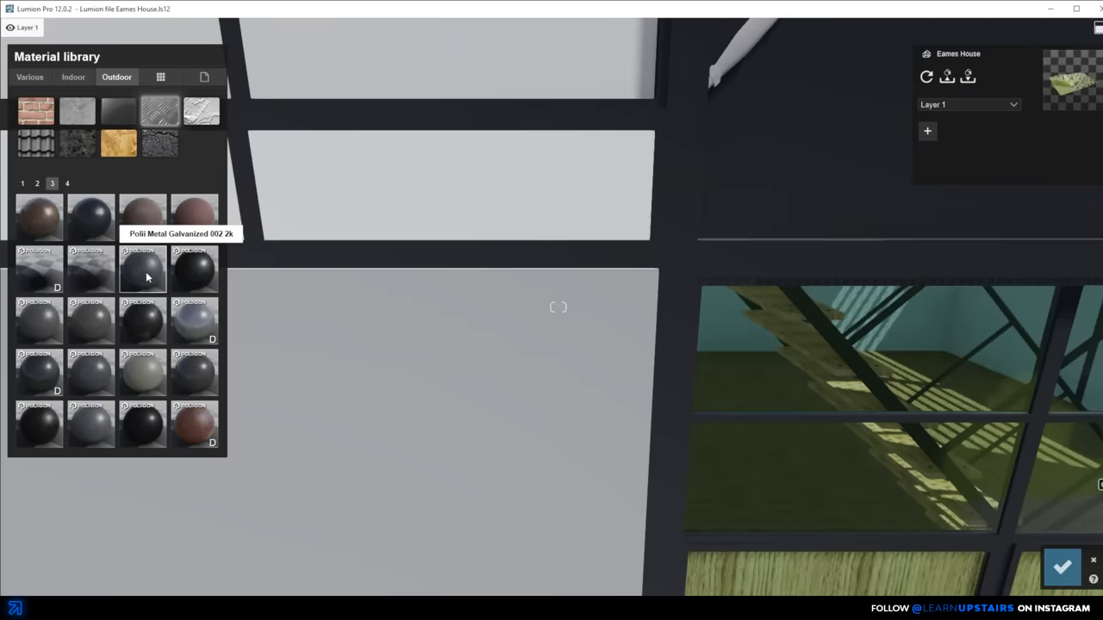
left_click(144, 272)
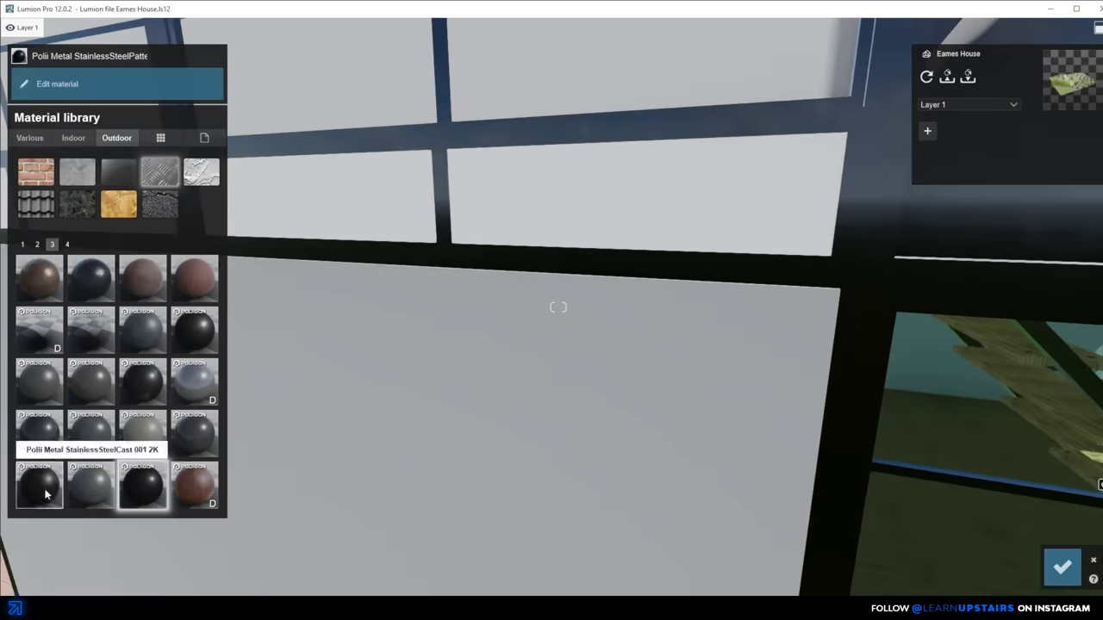
left_click(193, 379)
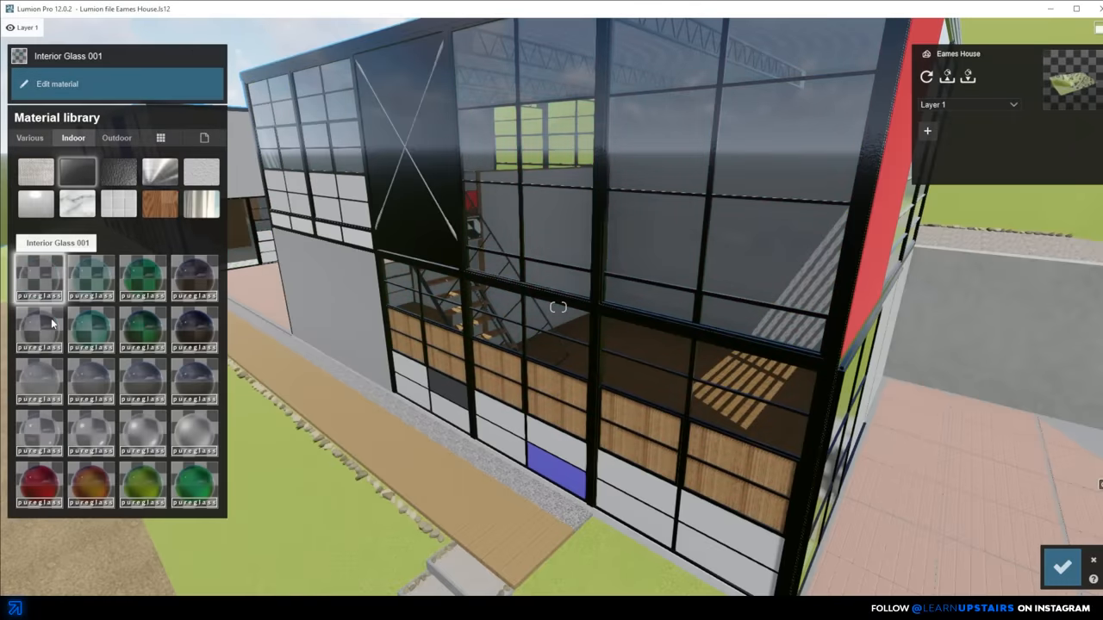
mouse_move(38, 330)
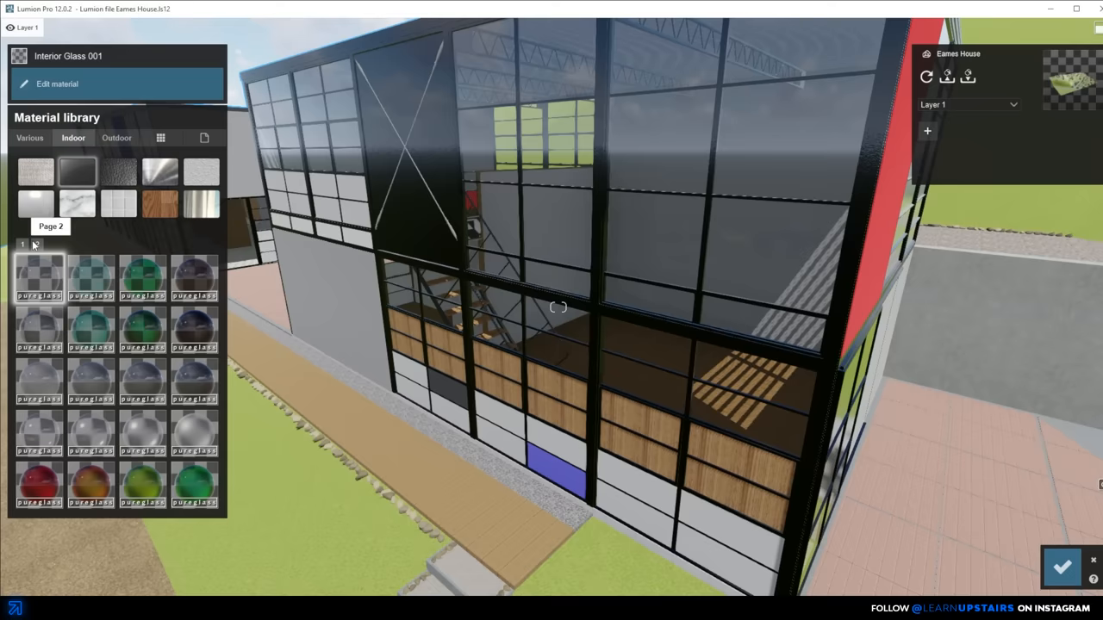
Browse to the second page of glass materials for the Interior Glass 001 glazing.
left_click(60, 83)
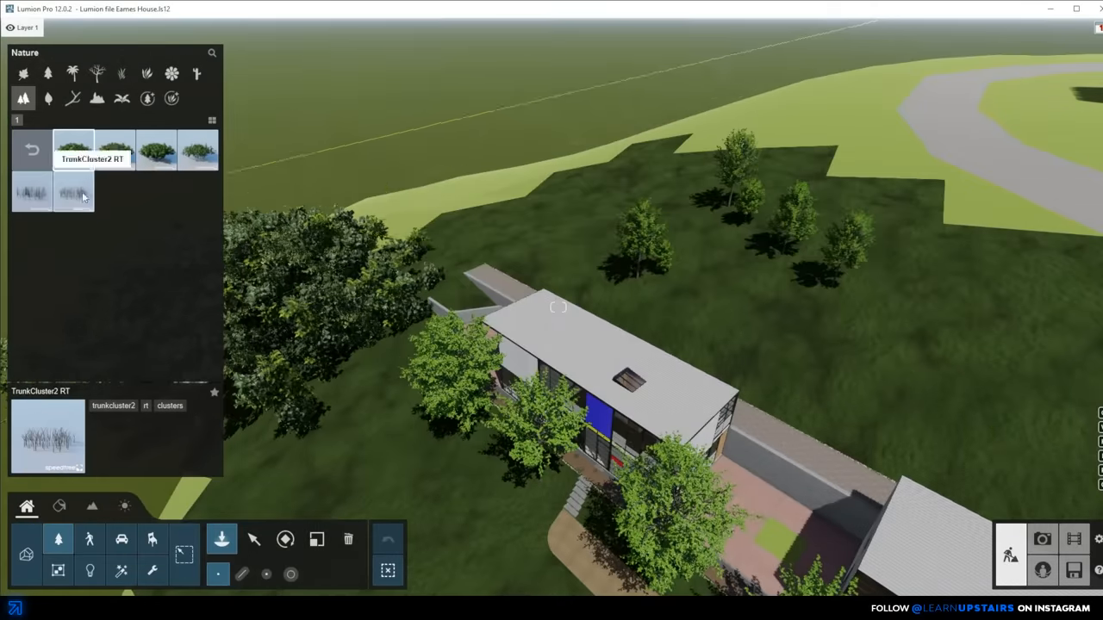
Place a TrunkCluster2 RT tree in the terrain beside the house.
left_click(156, 150)
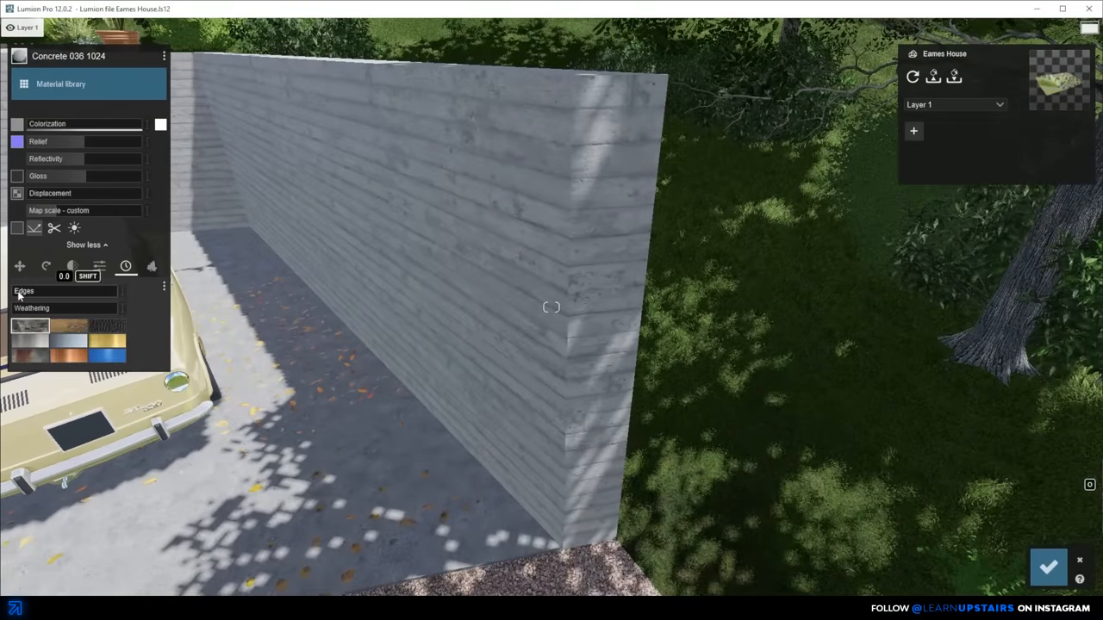
Adjust the Edges and Weathering sliders on Concrete 036 and accept the weathered wall.
left_click_drag(65, 293, 103, 293)
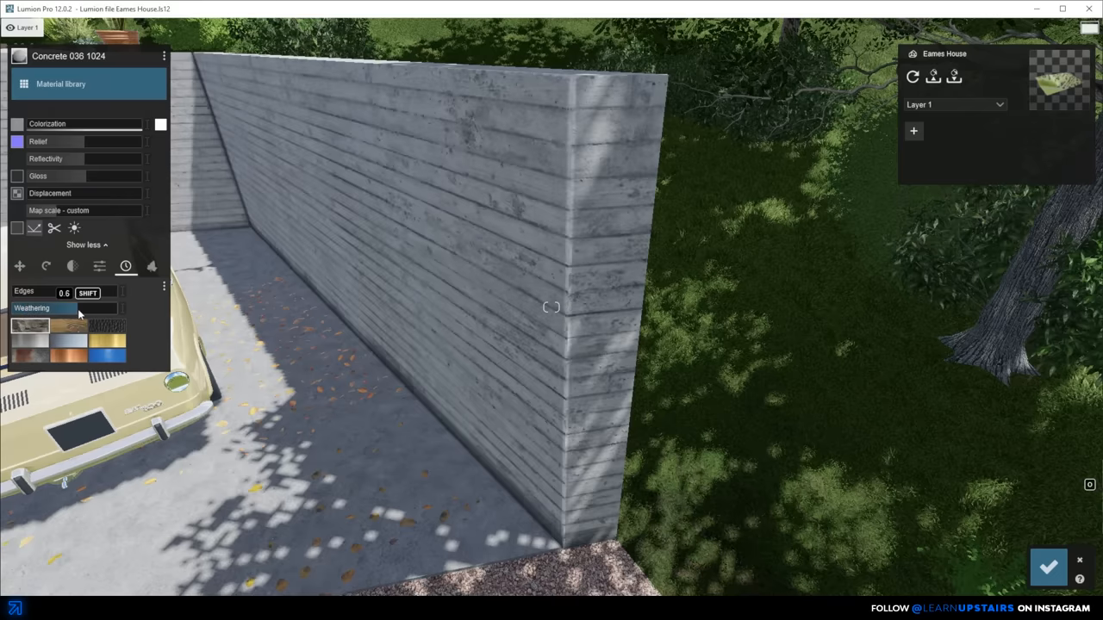
left_click_drag(72, 292, 34, 293)
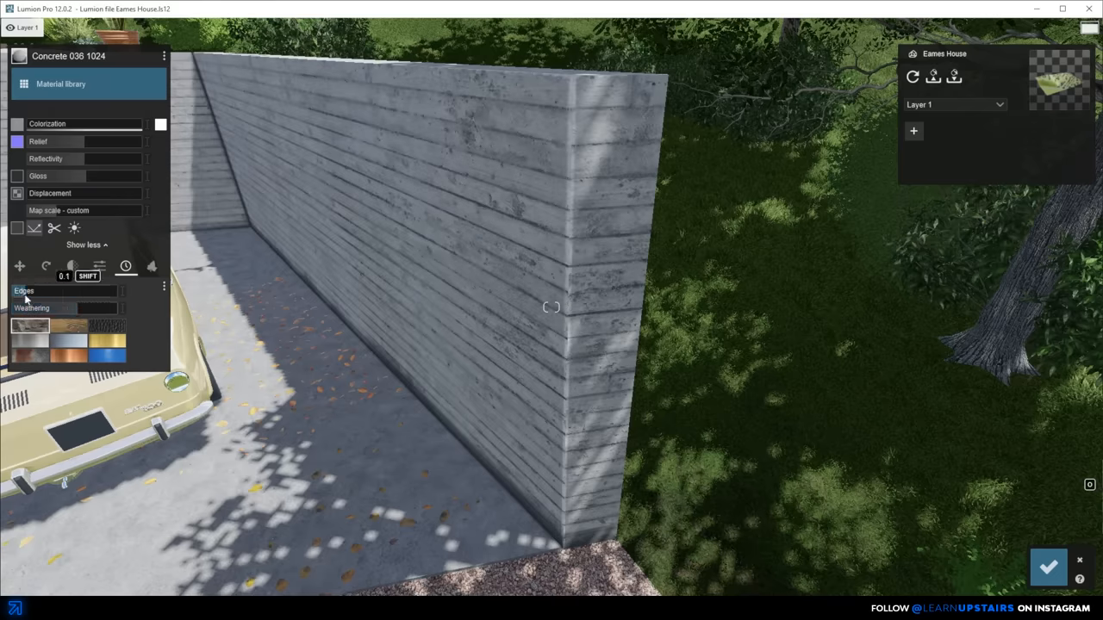
left_click(152, 265)
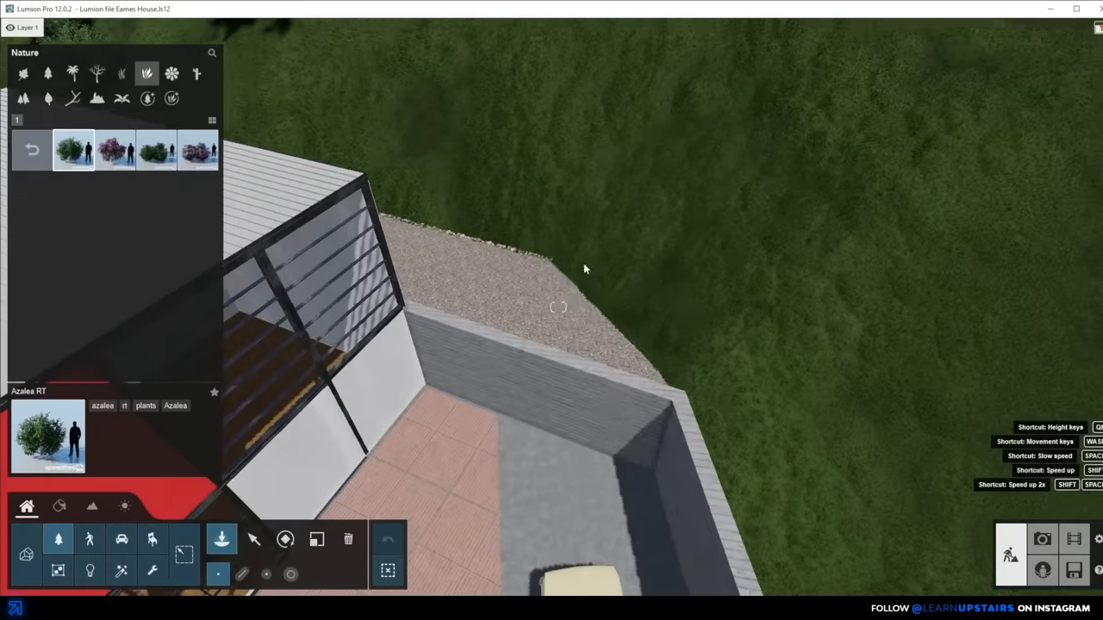
Plant an Azalea RT Patch Bloom and a BoxwoodTopiary 1 RT along the gravel bed.
left_click(155, 148)
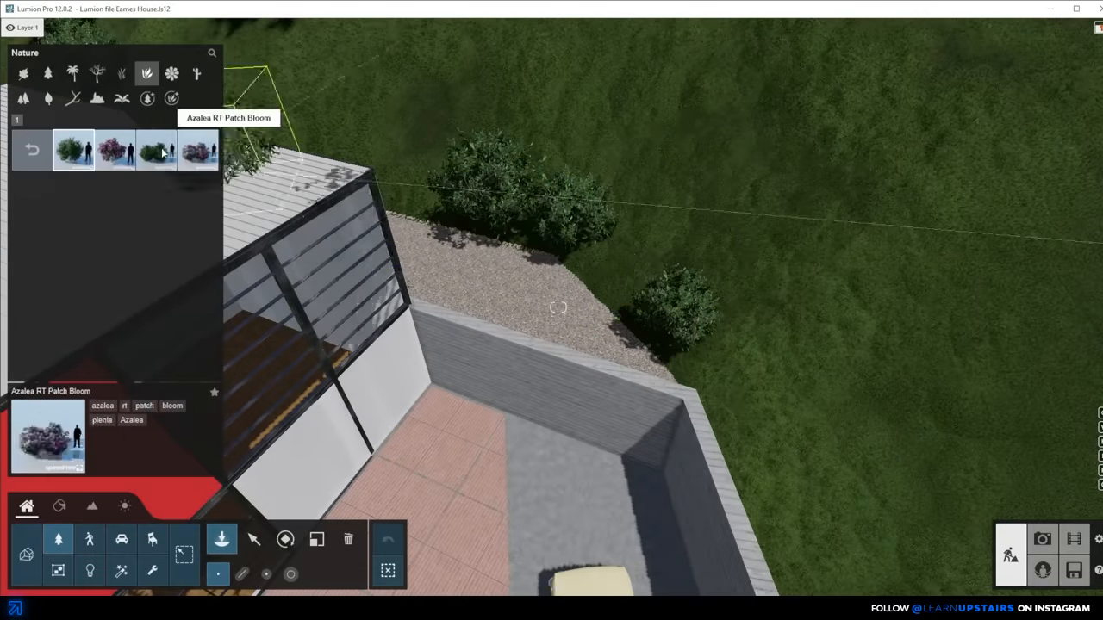
left_click(114, 148)
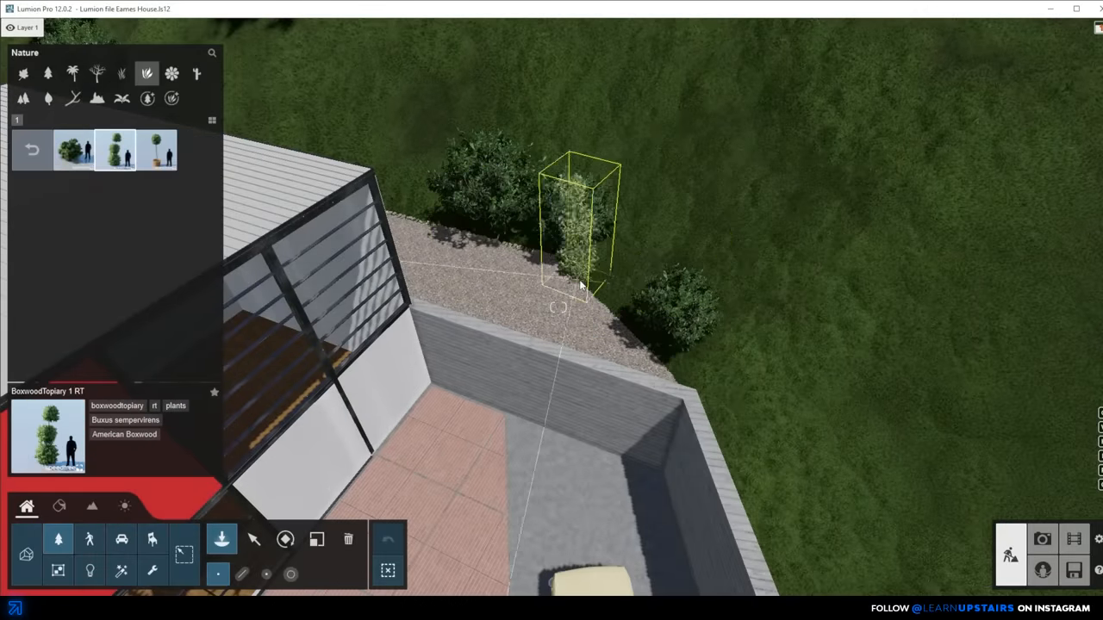